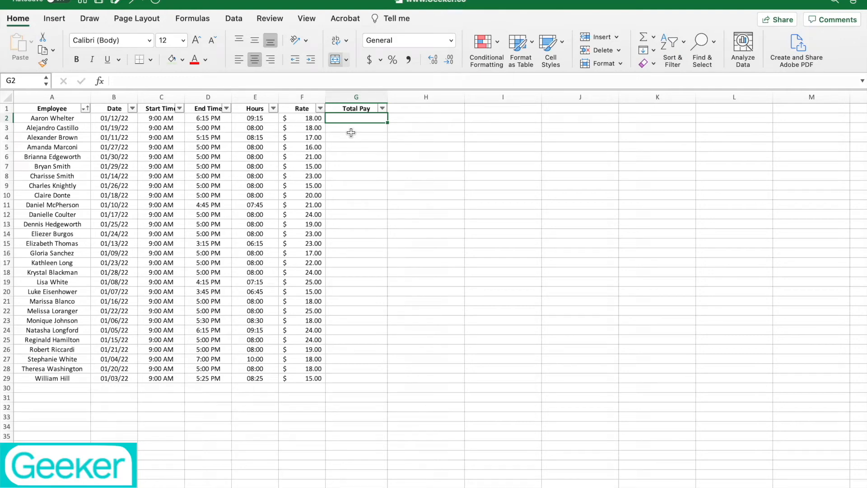
pyautogui.moveTo(363, 151)
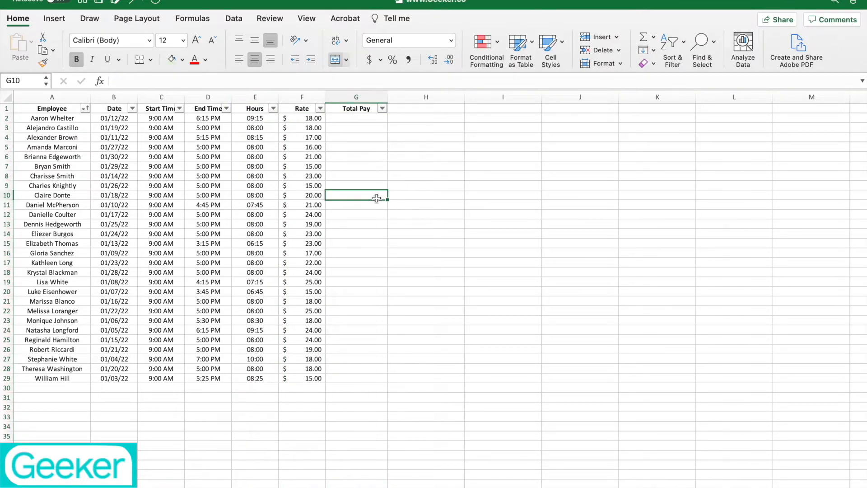
# - Enter =F2*E2 in G2 and format it as Accounting, showing $6.94
pyautogui.click(435, 146)
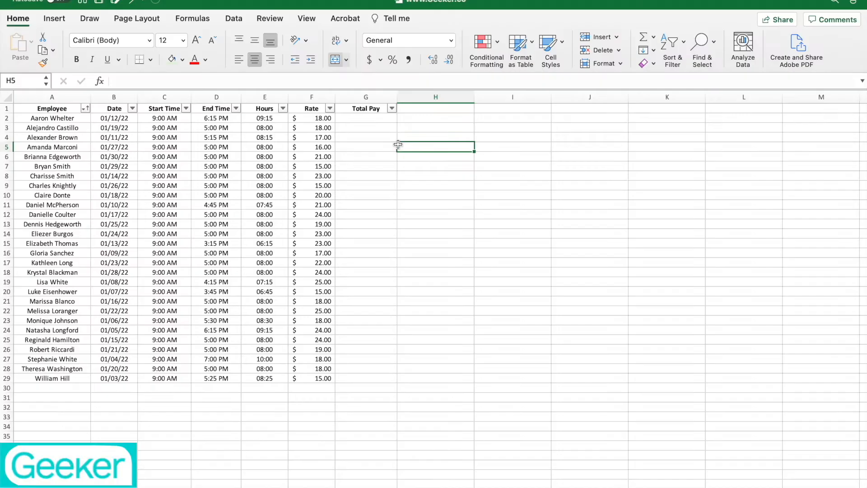
pyautogui.moveTo(332, 128)
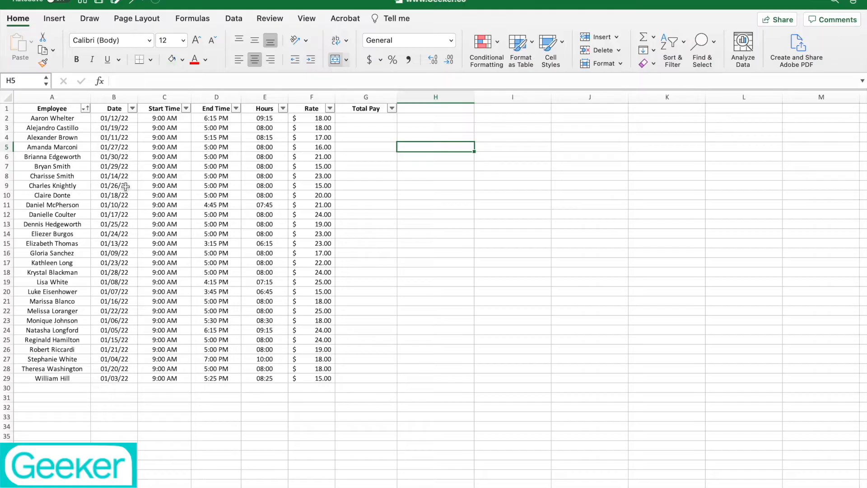
pyautogui.moveTo(216, 166)
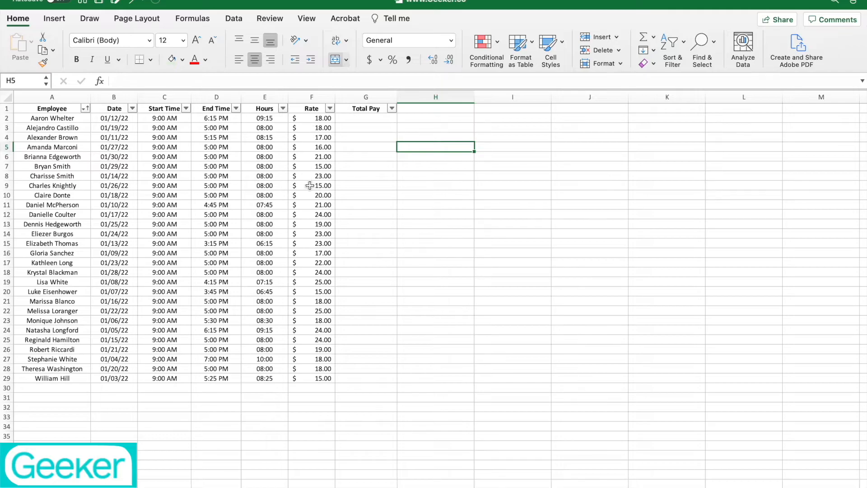
pyautogui.click(366, 117)
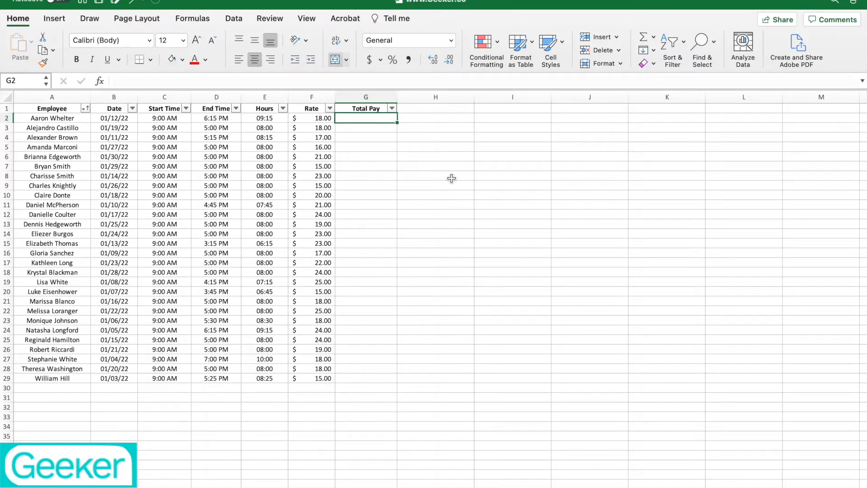
pyautogui.write('=F2')
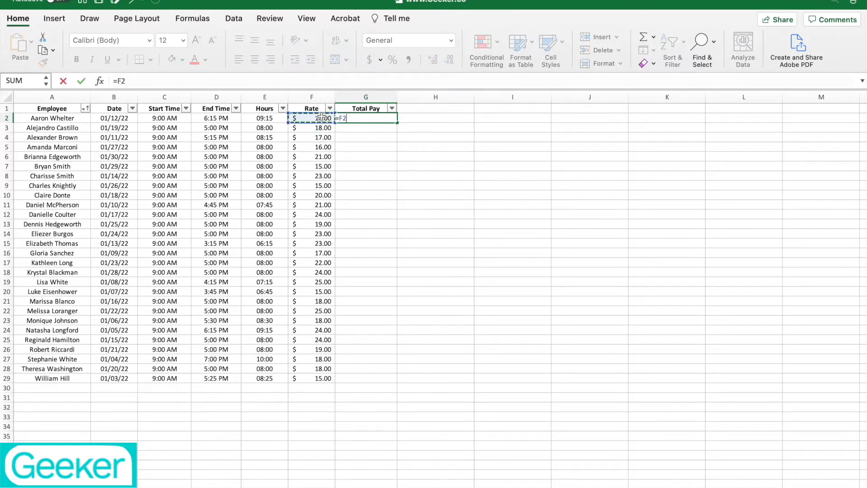
pyautogui.click(265, 118)
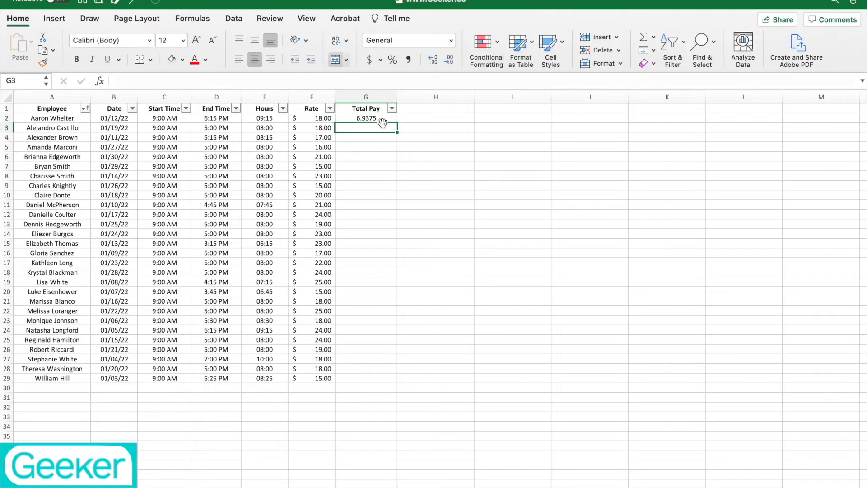
pyautogui.click(365, 117)
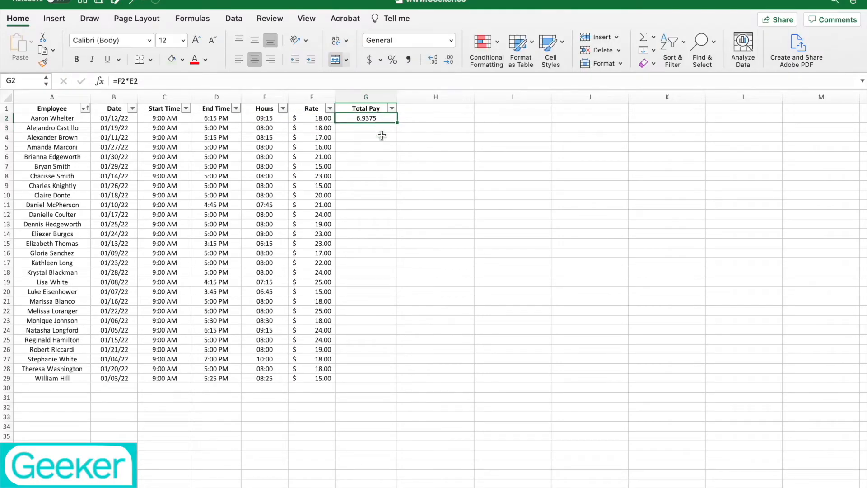
pyautogui.click(370, 60)
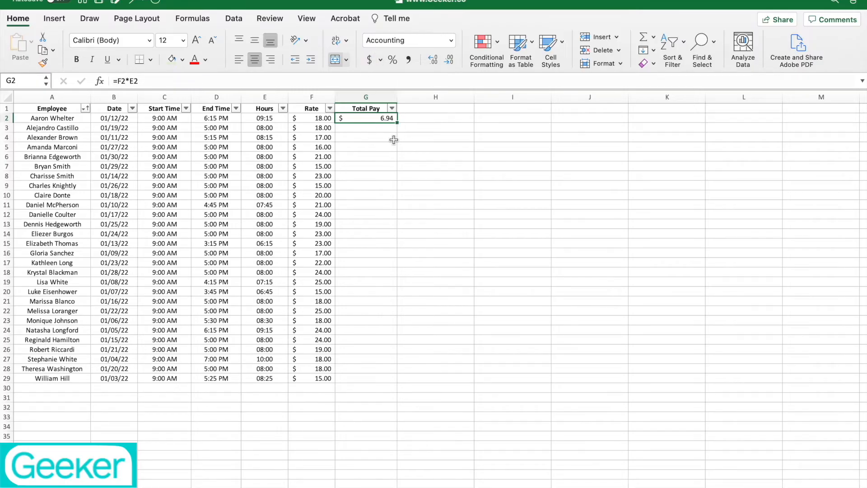
pyautogui.moveTo(369, 127)
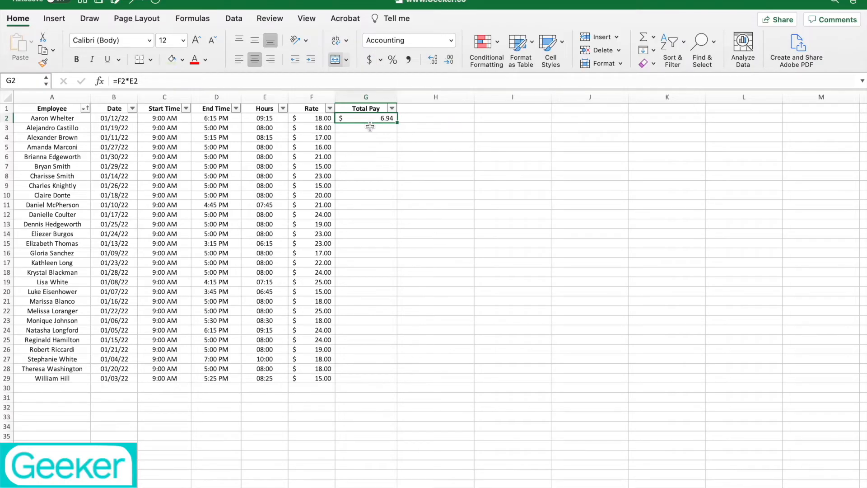
pyautogui.moveTo(349, 127)
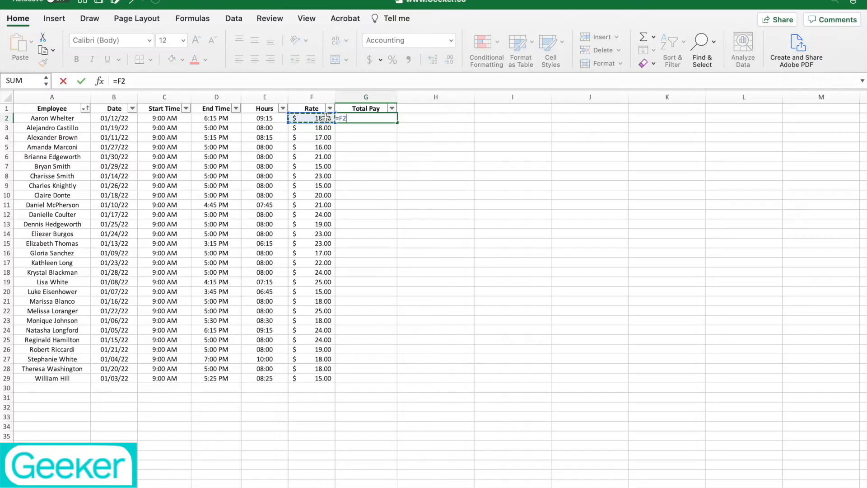
pyautogui.click(265, 118)
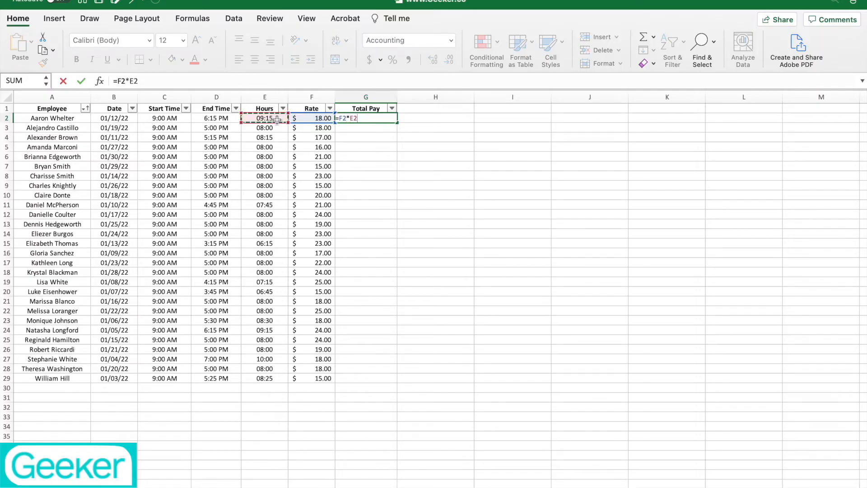
pyautogui.write('*24')
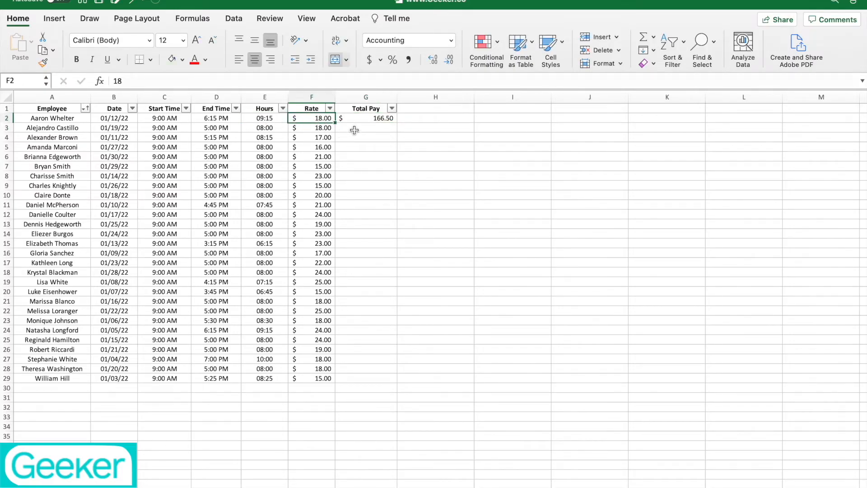
# - Fill the pay formula from G2 down to row 29, ending at $126.25
pyautogui.click(366, 117)
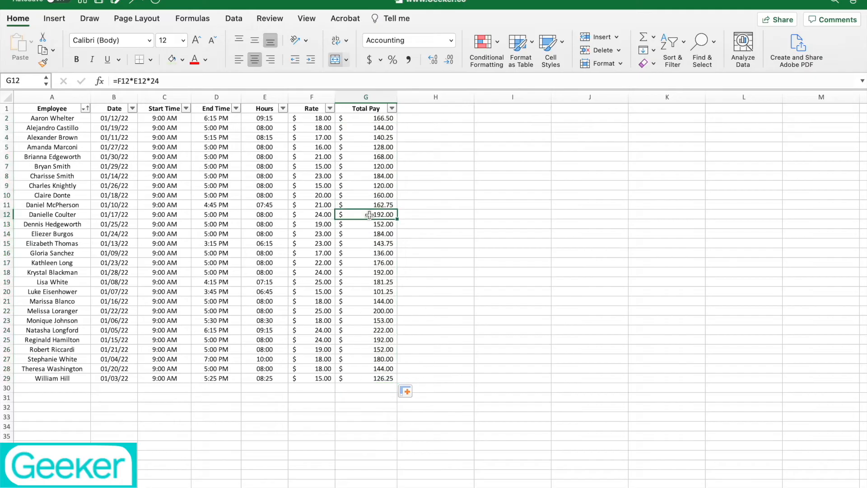
pyautogui.moveTo(438, 172)
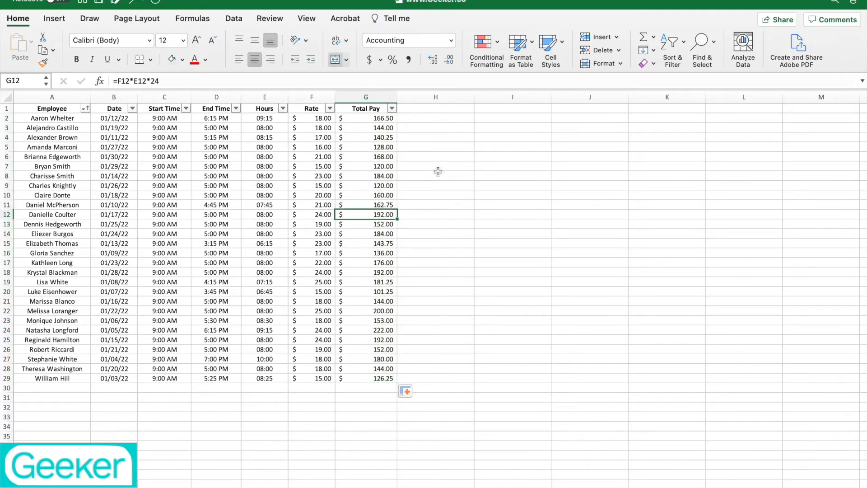
pyautogui.scroll(-3)
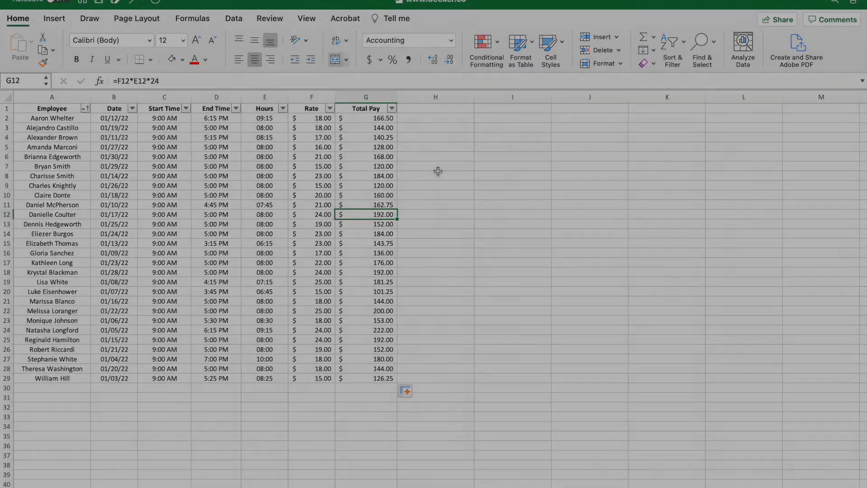